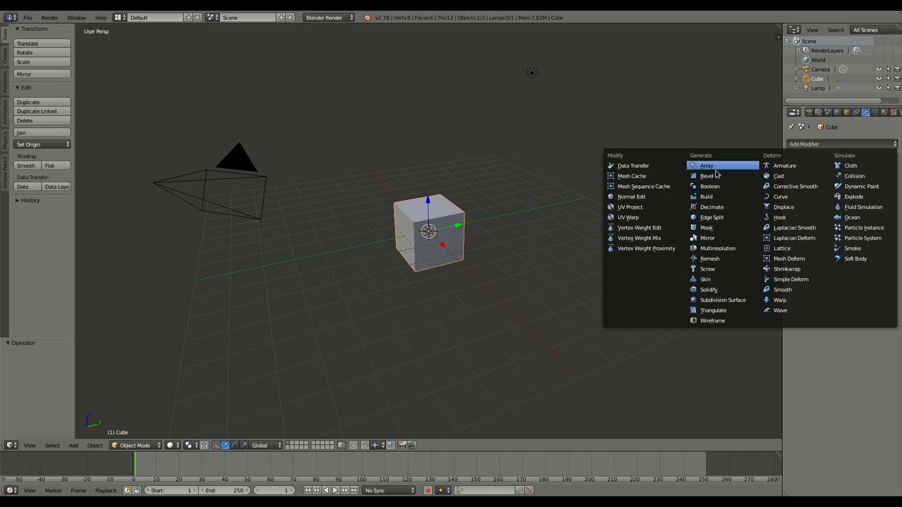
# - Add a Bevel modifier to the default cube from the Add Modifier menu
pyautogui.click(710, 176)
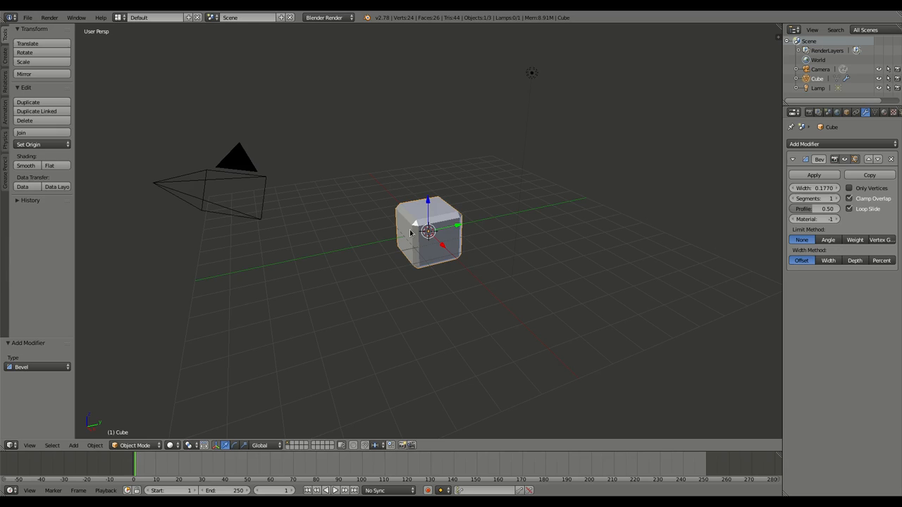
# - Toggle Edit Mode with Tab to work on the applied 24-vertex bevelled mesh
pyautogui.press('Tab')
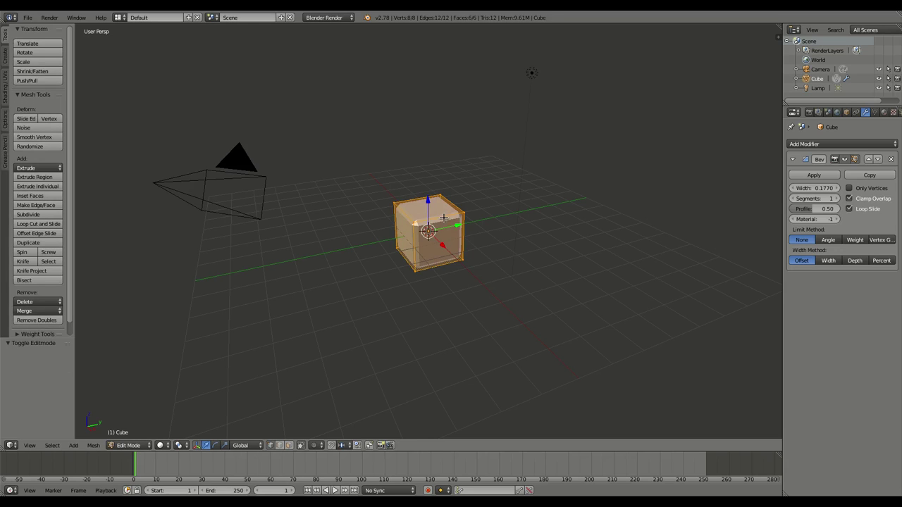
pyautogui.moveTo(716, 192)
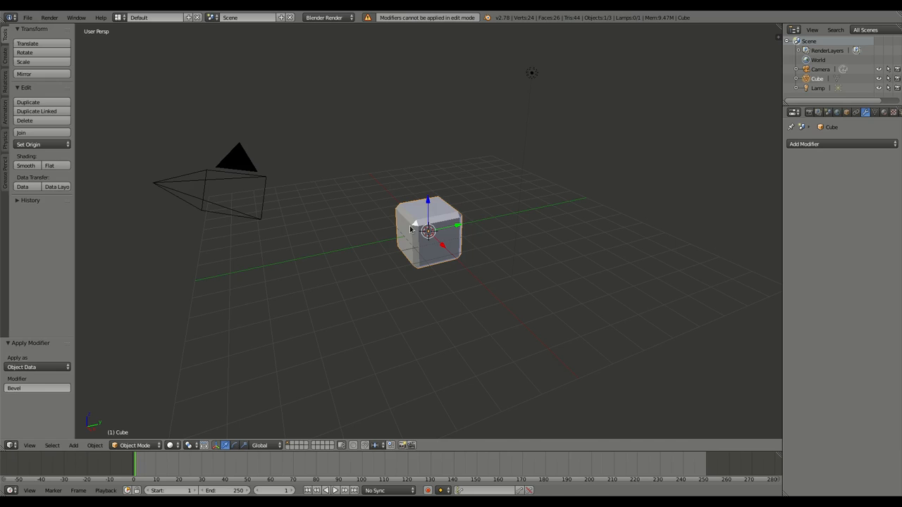
pyautogui.press('Tab')
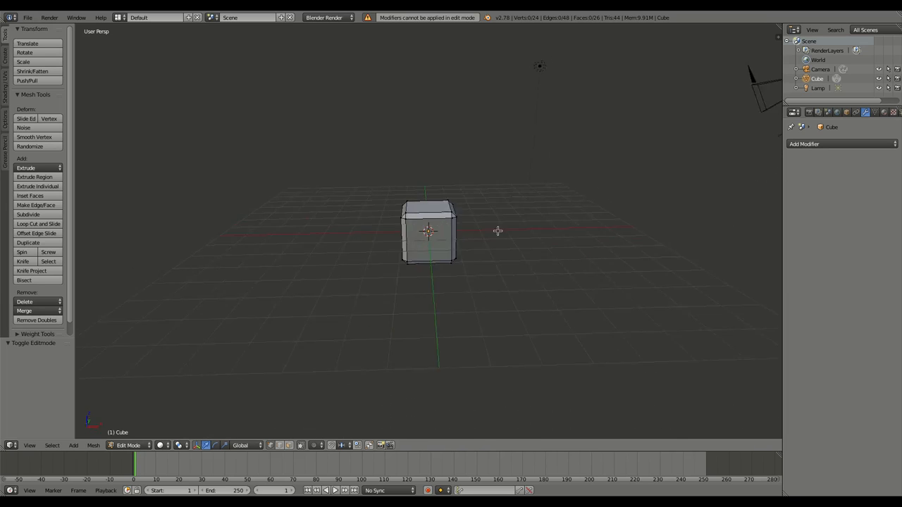
# - Orbit the viewport around the cube
pyautogui.moveTo(497, 230); pyautogui.dragTo(313, 281)
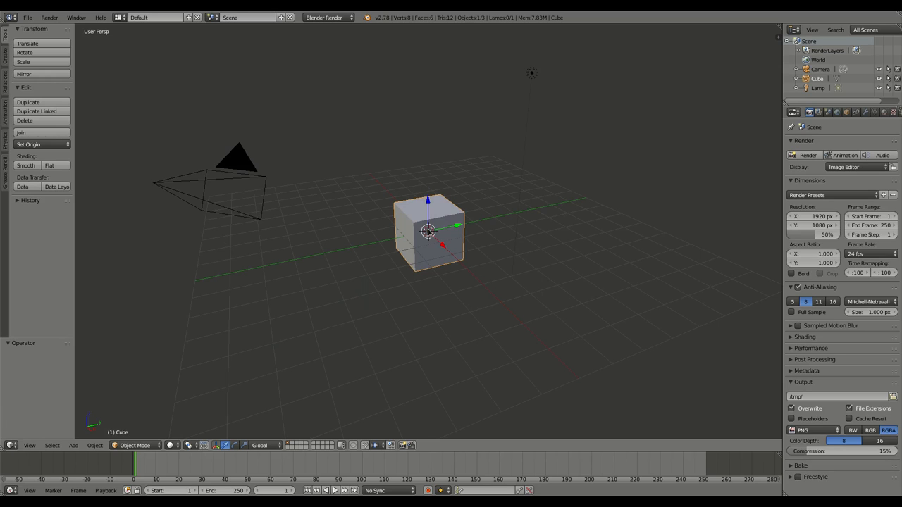
# - Enter Edit Mode on the cube's mesh to begin the bevel
pyautogui.press('Tab')
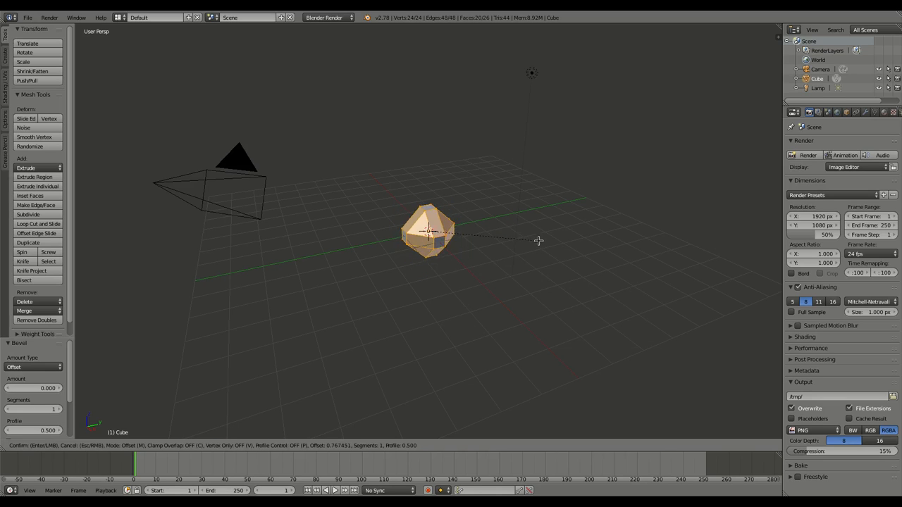
pyautogui.moveTo(520, 240)
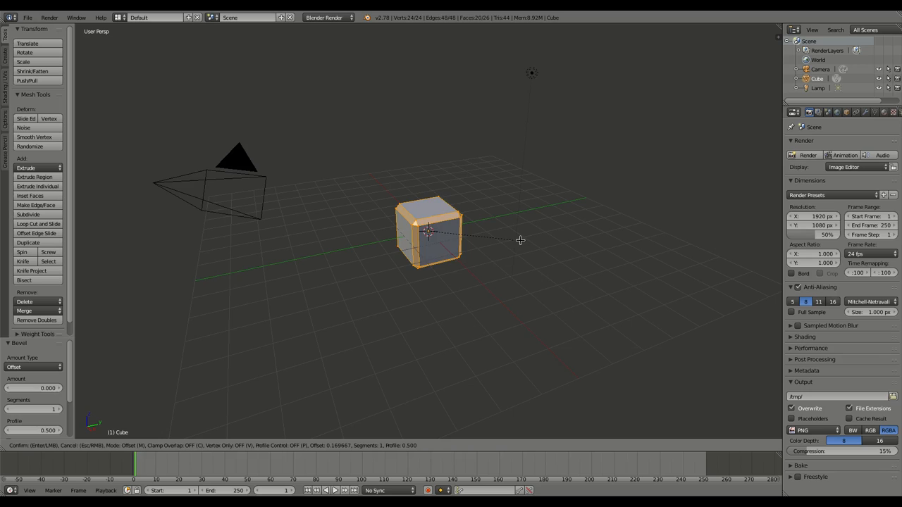
pyautogui.moveTo(520, 240)
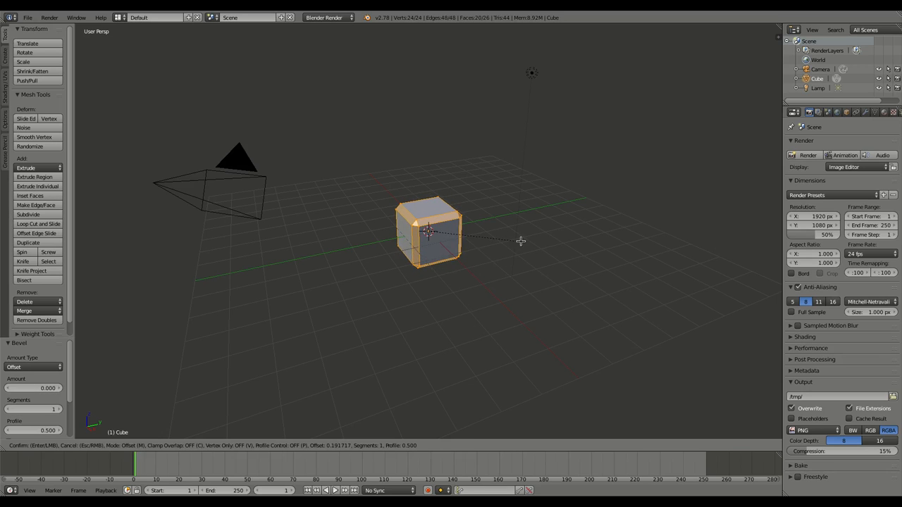
pyautogui.moveTo(519, 242)
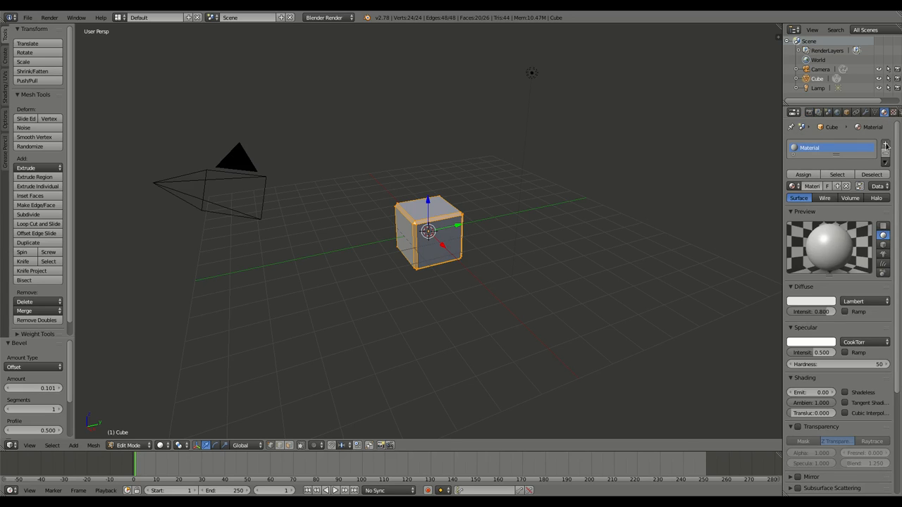
# - Add a second material slot with a green colour and assign it to the bevel faces
pyautogui.click(886, 144)
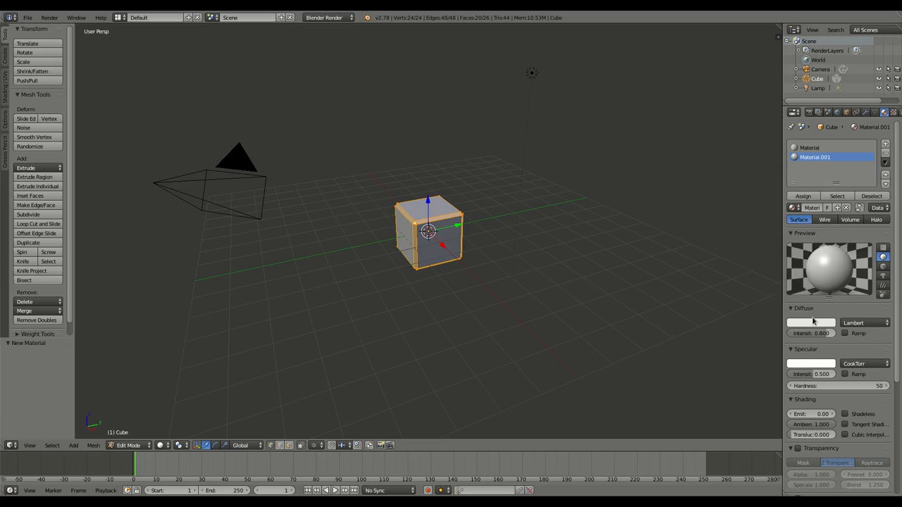
pyautogui.click(811, 323)
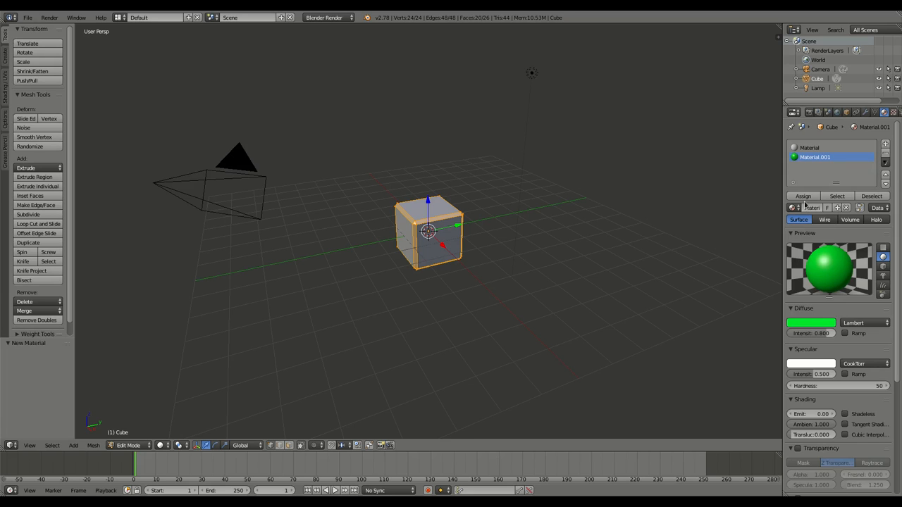
pyautogui.click(803, 196)
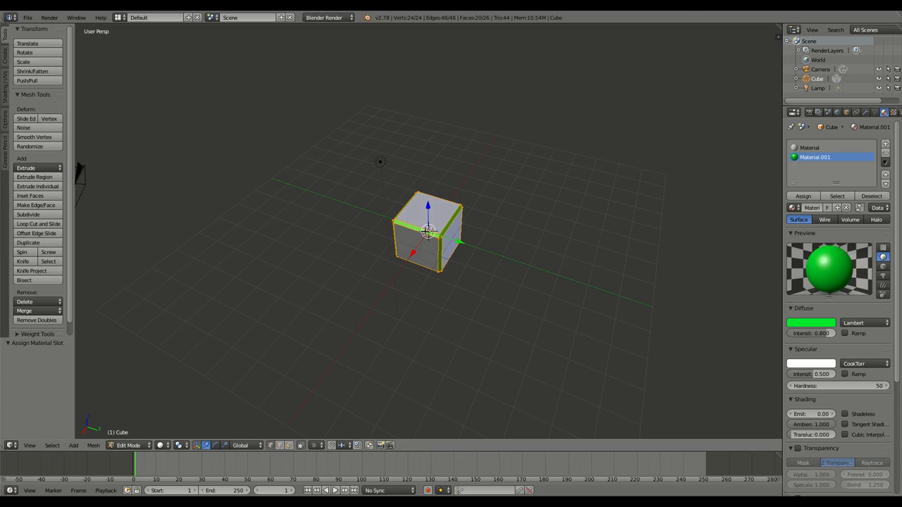
# - Toggle Edit Mode to start bevelling the green-edged cube again
pyautogui.press('Tab')
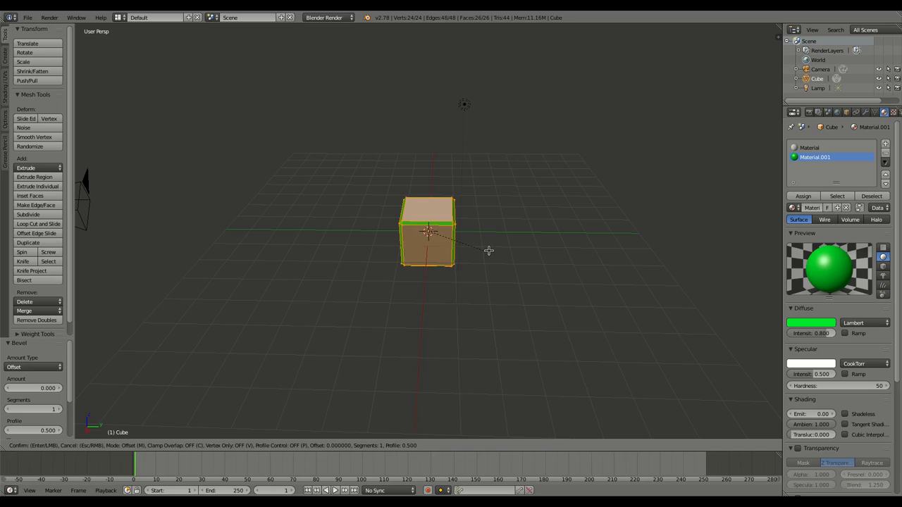
pyautogui.moveTo(510, 252)
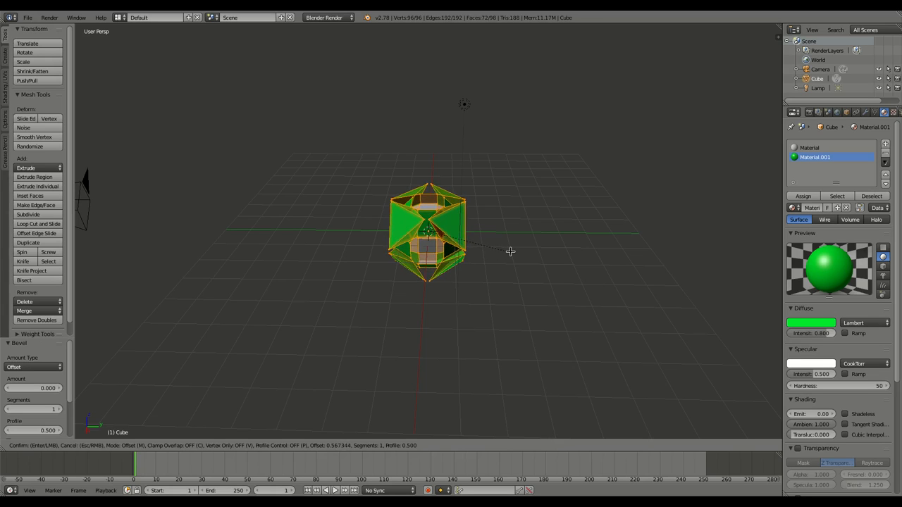
pyautogui.moveTo(495, 249)
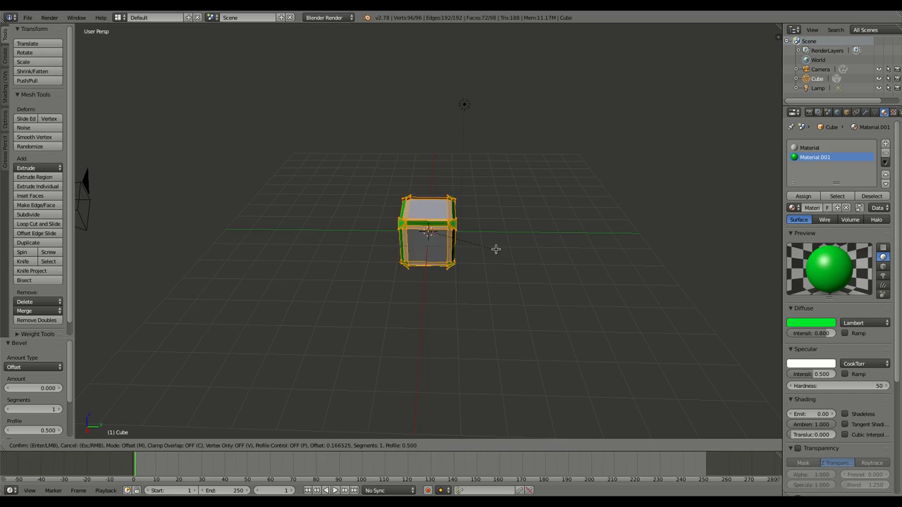
pyautogui.moveTo(505, 248)
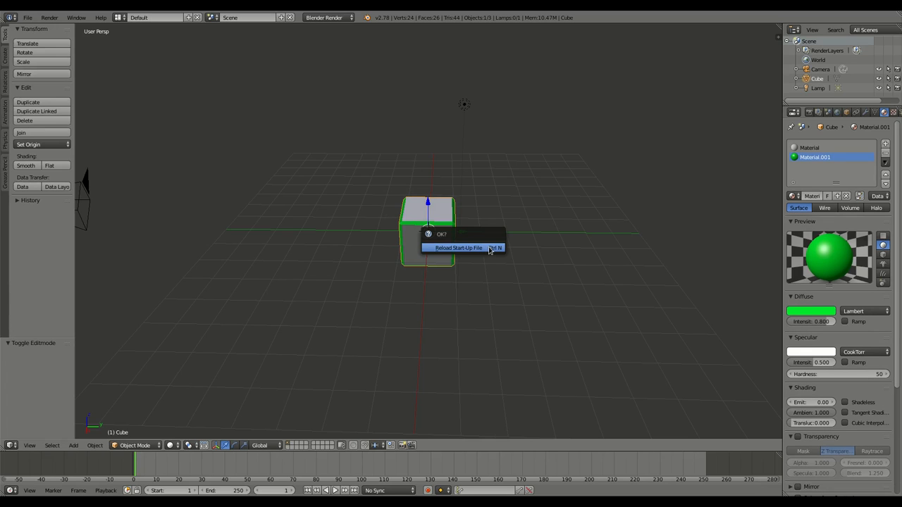
# - Confirm reloading the start-up scene and enter Edit Mode on the plain cube
pyautogui.click(458, 248)
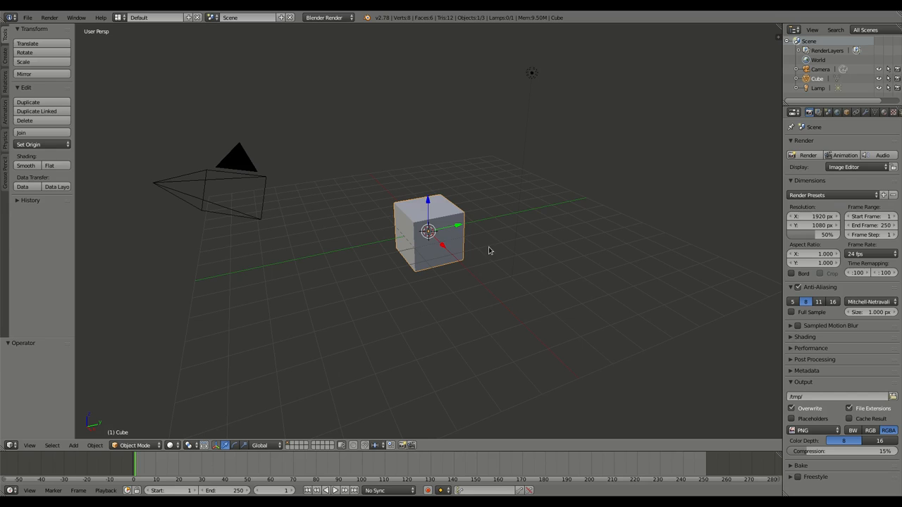
pyautogui.press('Tab')
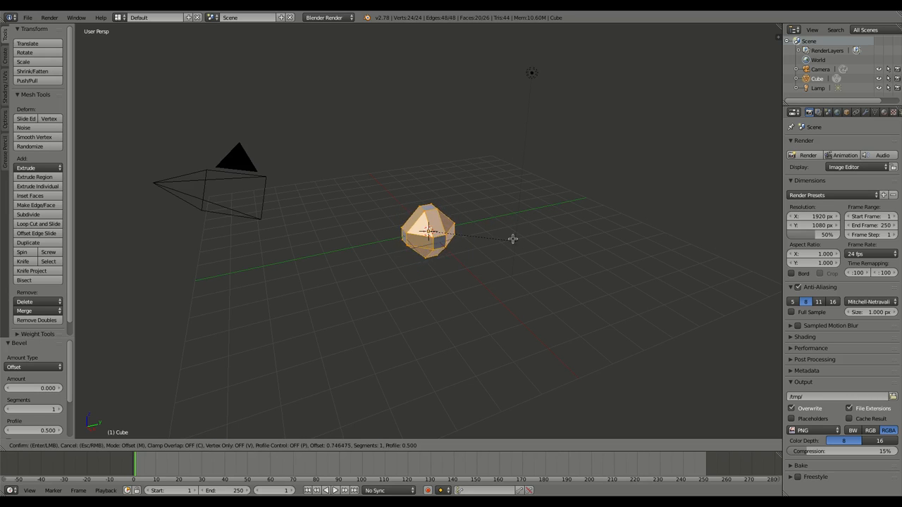
pyautogui.moveTo(502, 234)
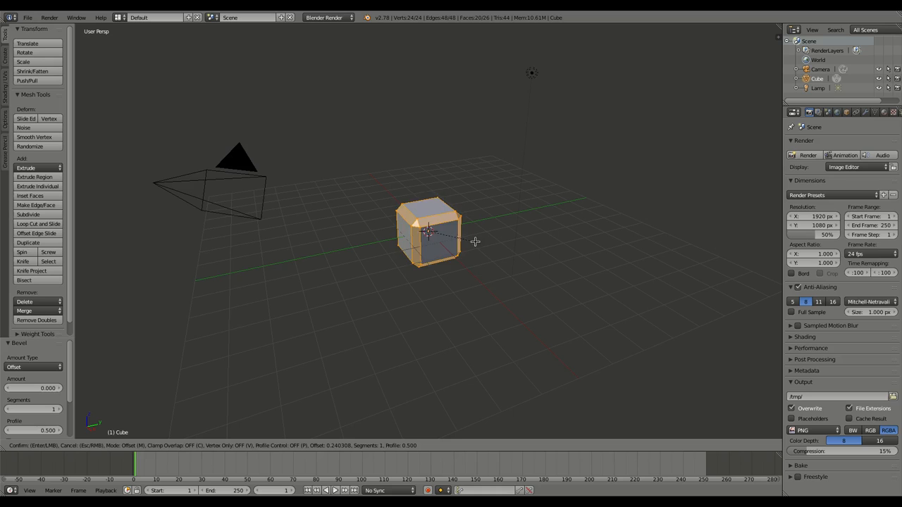
pyautogui.moveTo(479, 242)
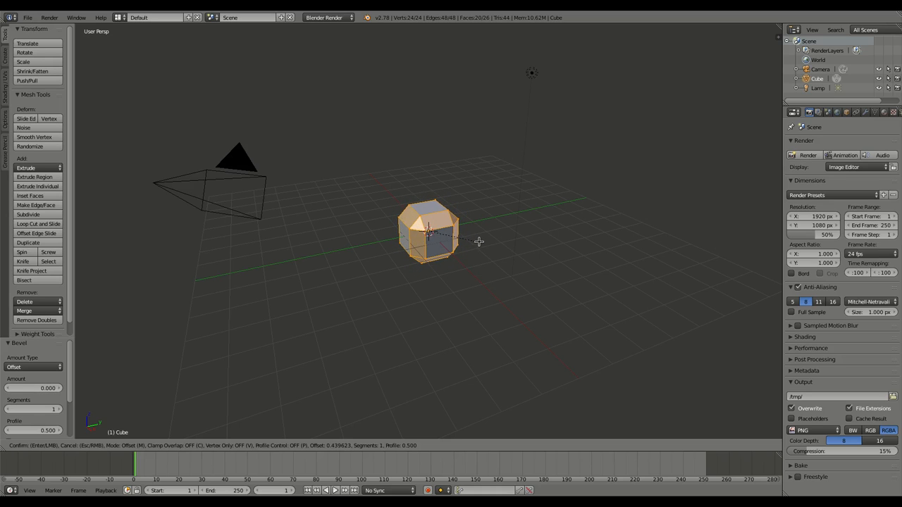
pyautogui.moveTo(470, 237)
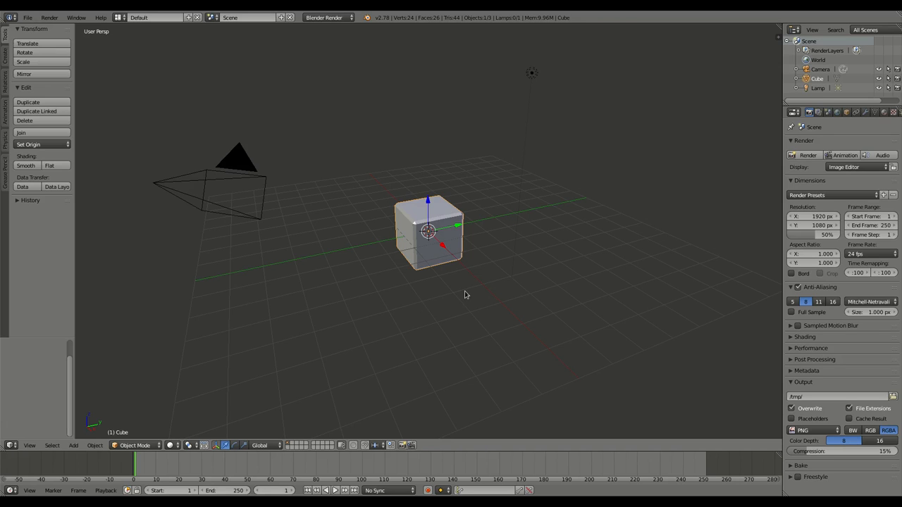
pyautogui.moveTo(474, 289)
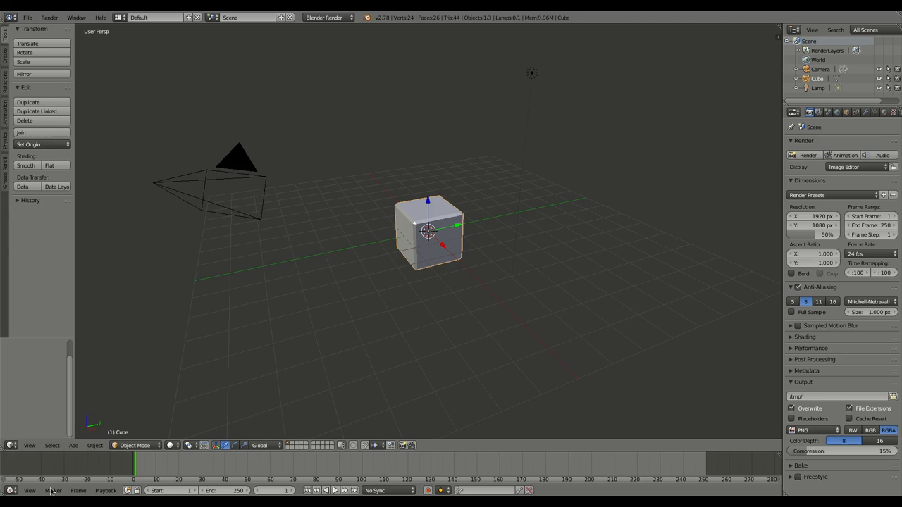
pyautogui.moveTo(92, 468)
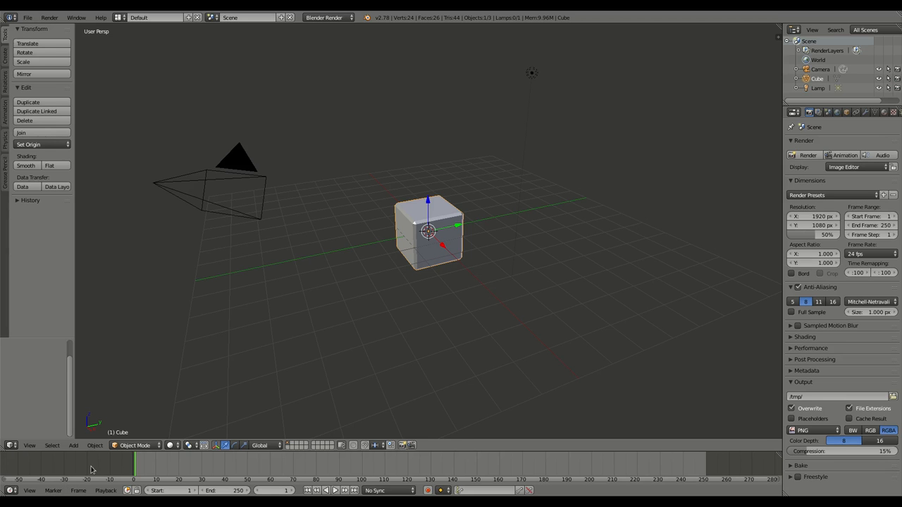